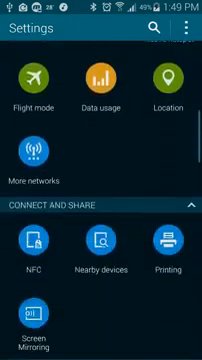
Scroll Settings down past Developer options to the Applications group
scroll(down, 3)
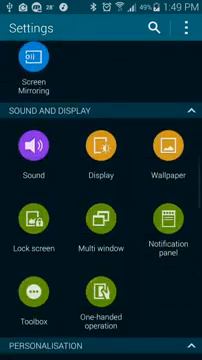
scroll(down, 3)
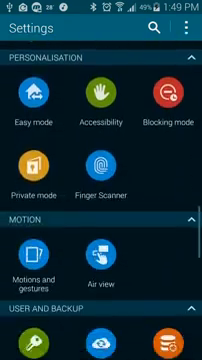
scroll(down, 3)
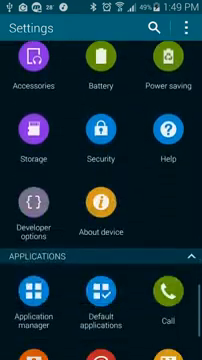
scroll(down, 3)
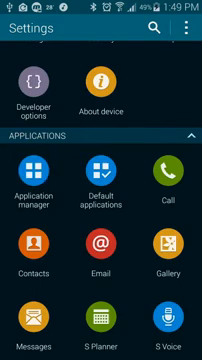
Open Application manager and scroll the Downloaded list to reach AccuWeather
click(40, 175)
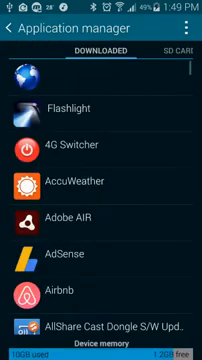
scroll(down, 3)
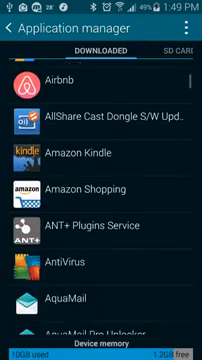
scroll(down, 3)
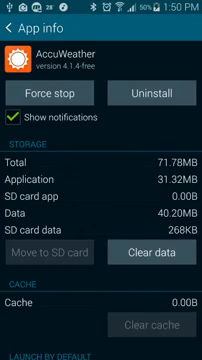
Check the AdSense and Airbnb storage details, returning to the downloaded apps list
click(16, 27)
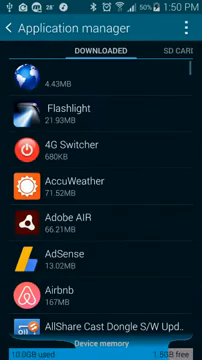
click(101, 229)
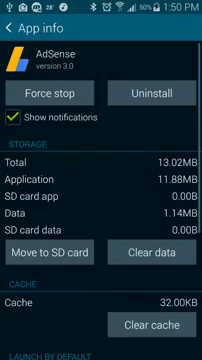
click(18, 27)
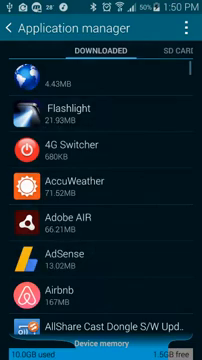
scroll(down, 3)
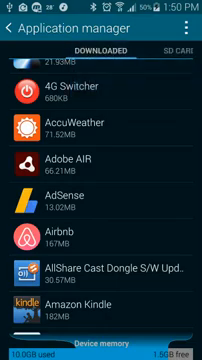
scroll(down, 3)
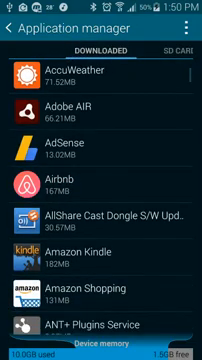
click(101, 168)
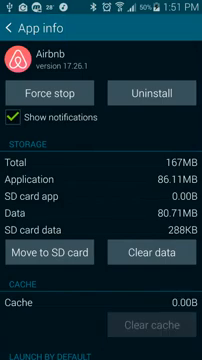
click(16, 27)
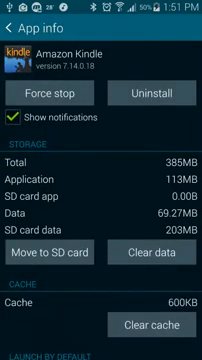
Clear cache for Amazon Kindle, AVG Zen and Currency, skipping the apps between them
click(12, 27)
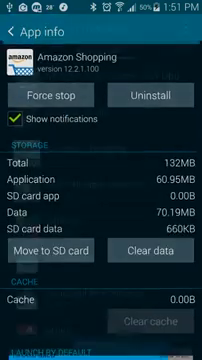
click(12, 25)
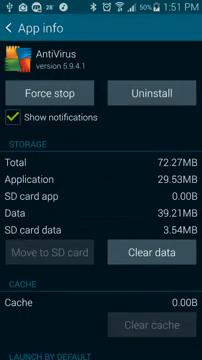
click(14, 24)
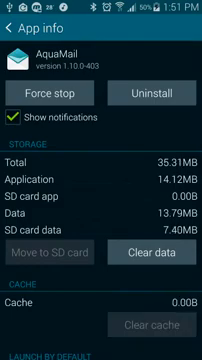
click(12, 25)
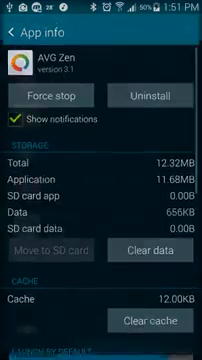
click(13, 24)
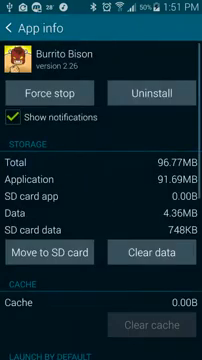
click(12, 26)
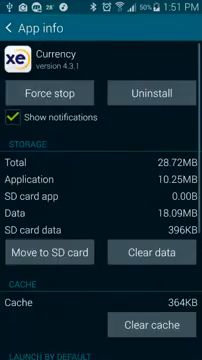
click(13, 27)
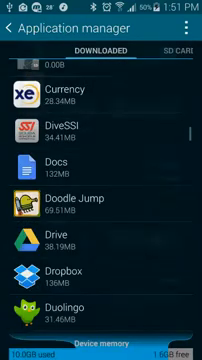
Check ExpressVPN's details and clear Gmail's cached data
scroll(down, 3)
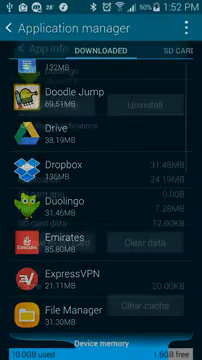
scroll(down, 3)
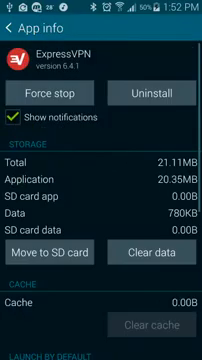
click(13, 27)
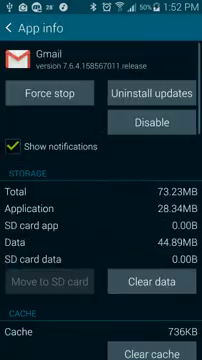
click(15, 22)
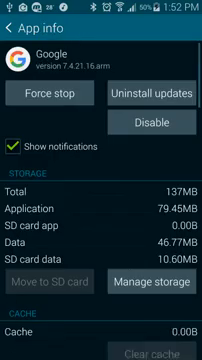
click(12, 26)
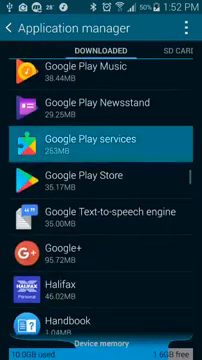
Clear the Google Play services cache, then check Hangouts and return to the list
click(101, 140)
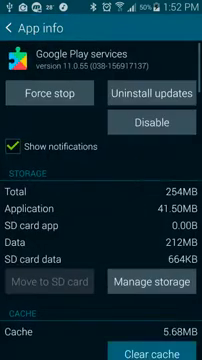
click(16, 30)
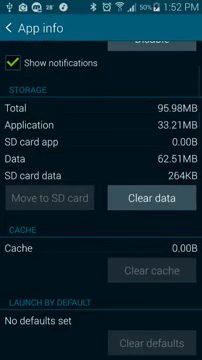
click(14, 26)
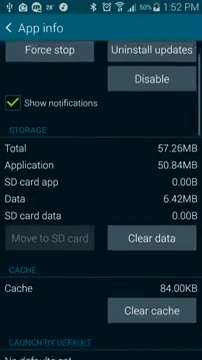
click(12, 27)
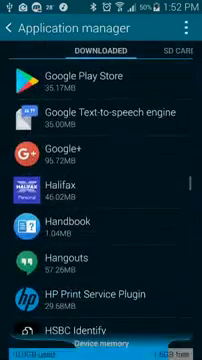
Check the Knightmare Tower and Meerkat Movies storage details, returning to the list
scroll(down, 3)
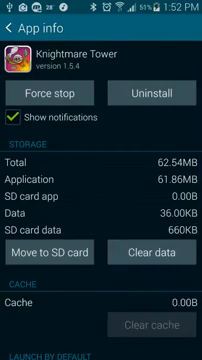
click(12, 26)
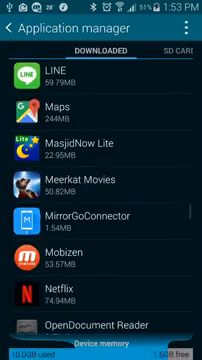
click(101, 174)
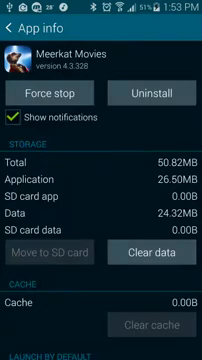
click(15, 23)
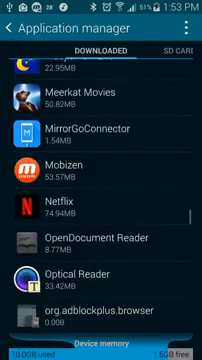
Clear PayPal's cached data, then check TennisTV and return to the apps list
click(101, 170)
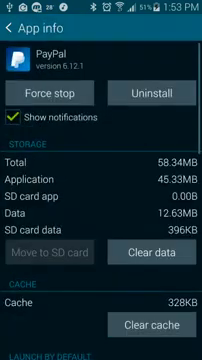
click(13, 25)
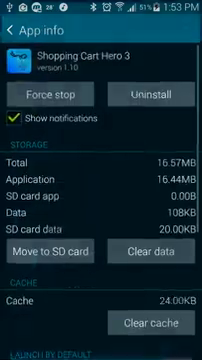
click(13, 29)
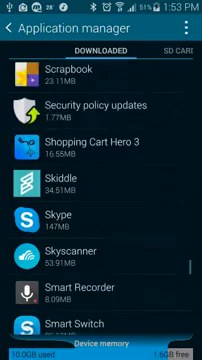
scroll(down, 3)
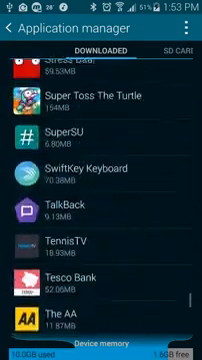
click(101, 98)
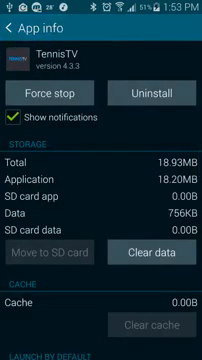
click(18, 27)
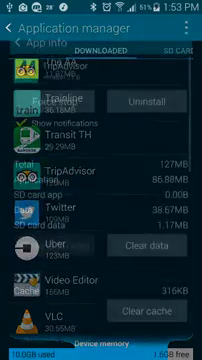